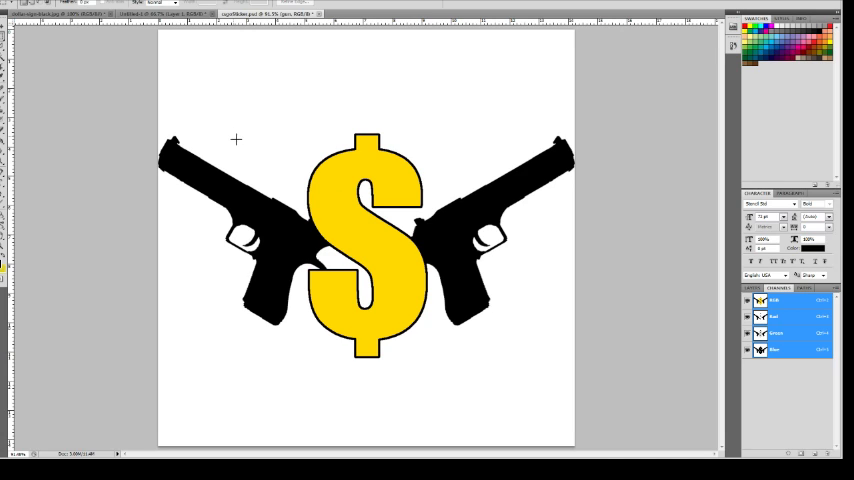
mouse_move(168, 108)
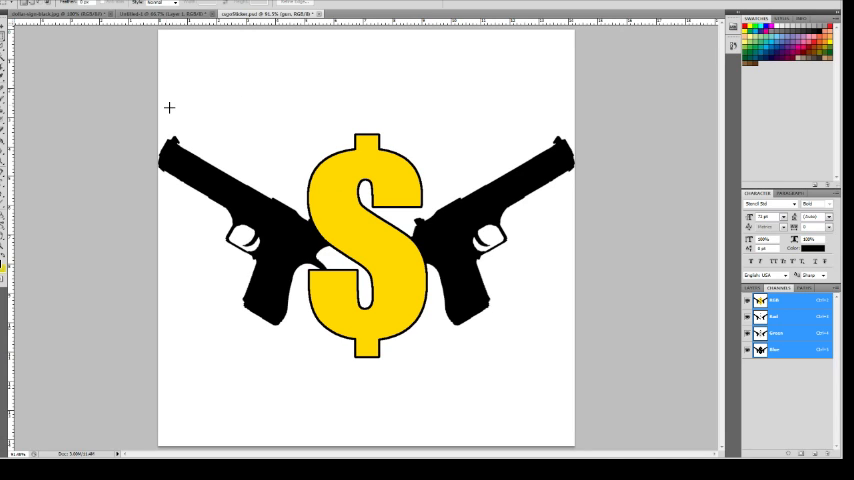
mouse_move(44, 80)
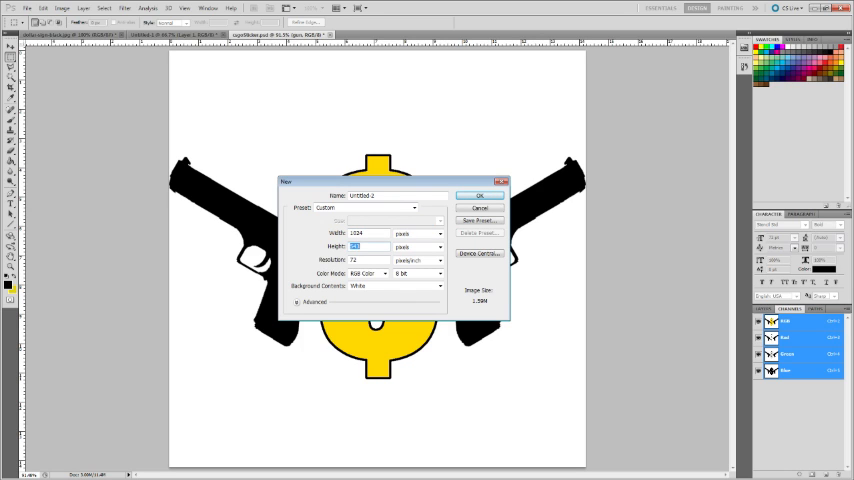
Create the new square document and add an empty layer above the background.
left_click(478, 196)
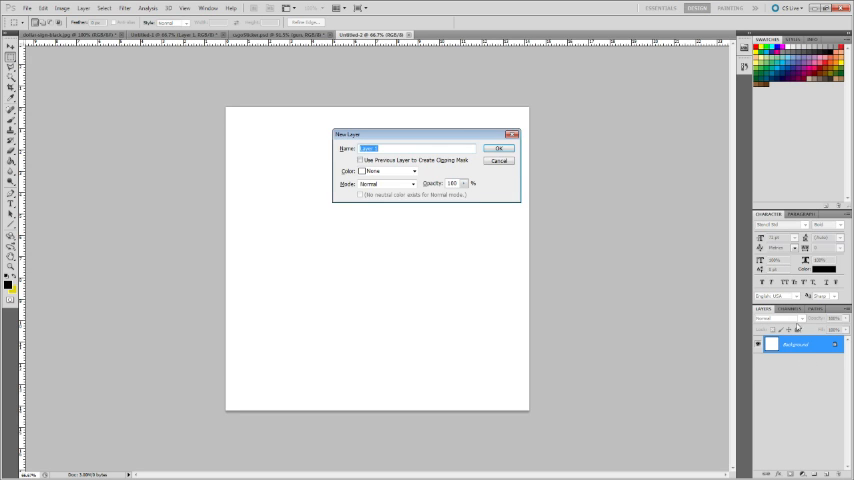
left_click(500, 148)
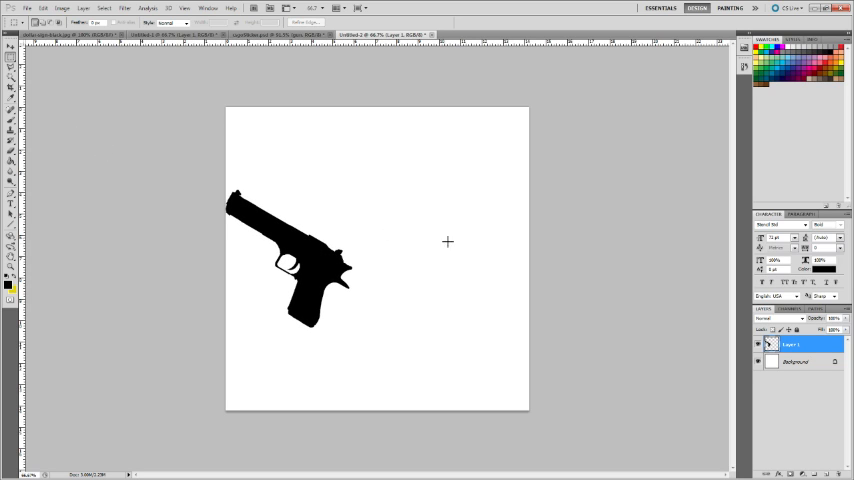
Duplicate the pistol layer and flip the copy horizontally to form crossed pistols.
right_click(796, 344)
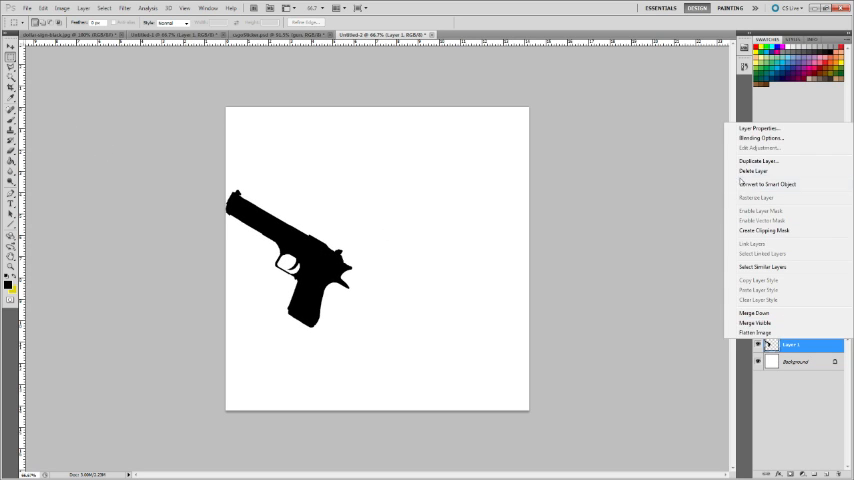
left_click(758, 160)
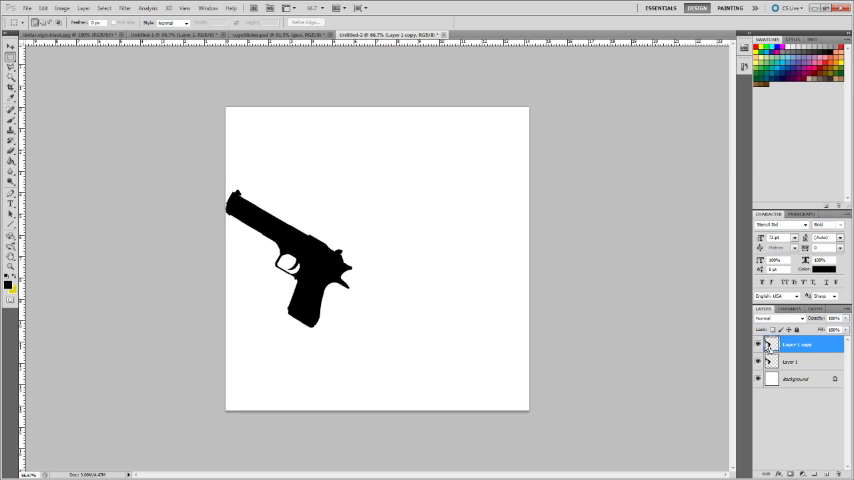
double_click(796, 344)
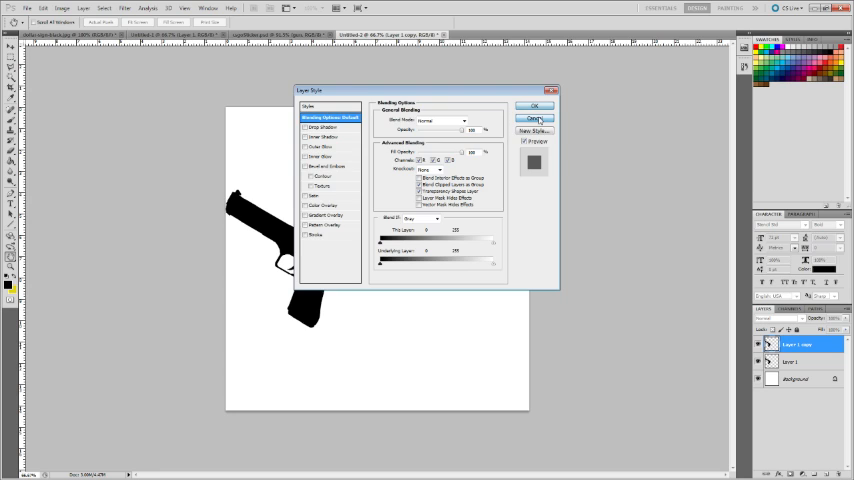
left_click(536, 108)
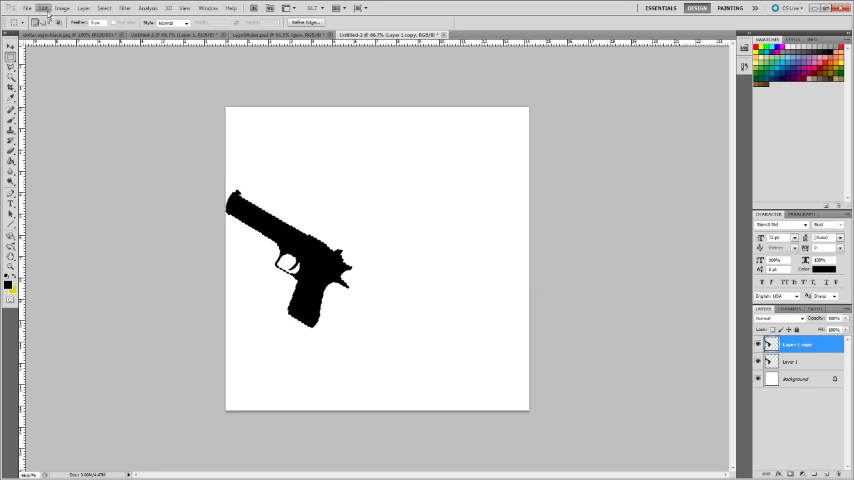
left_click(44, 8)
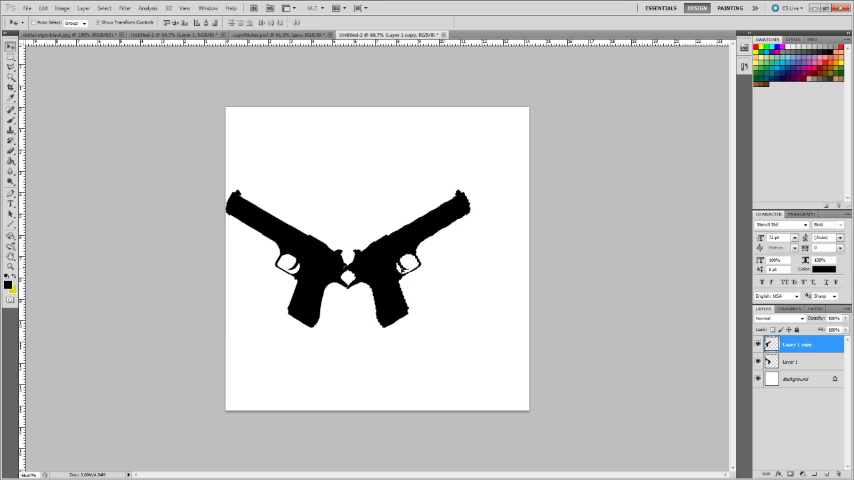
Move one pistol aside to leave room for the dollar sign in the middle.
left_click_drag(380, 260, 466, 260)
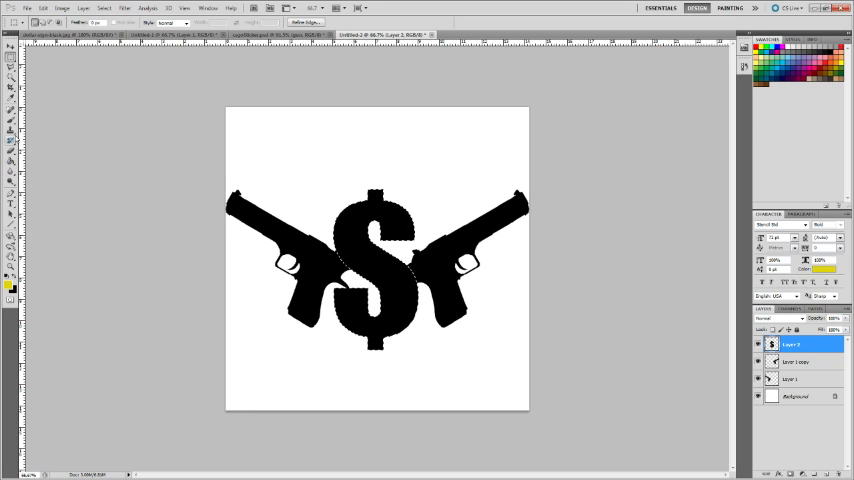
Select the dollar-sign layer and give it a yellow fill with a thin black stroke.
left_click(376, 270)
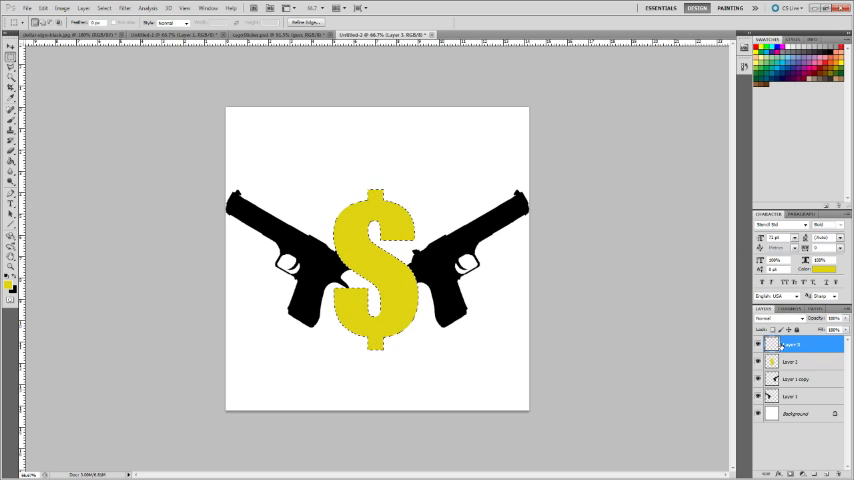
left_click(792, 360)
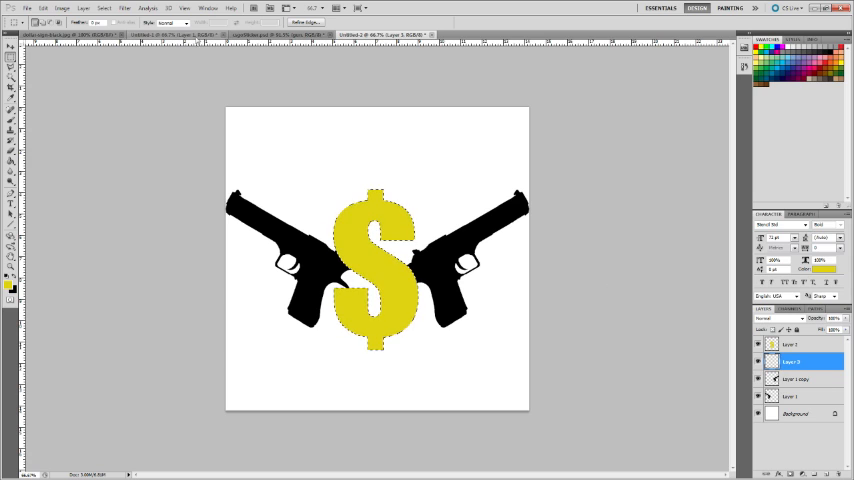
left_click(62, 8)
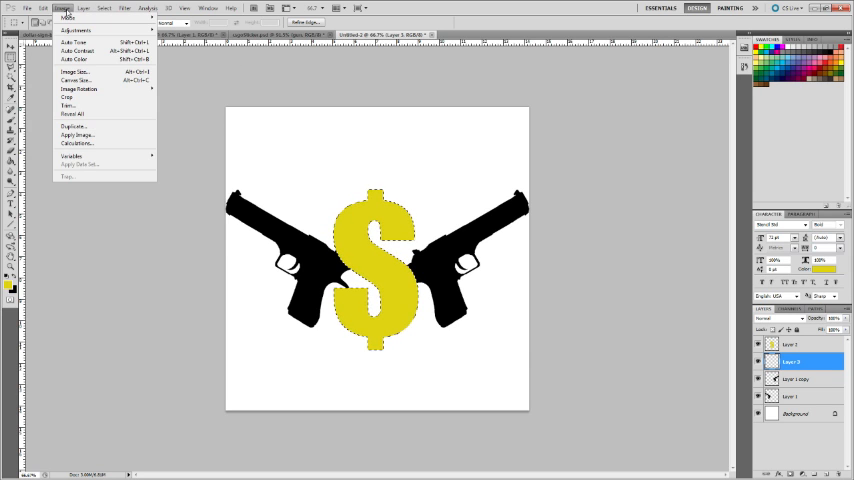
left_click(44, 8)
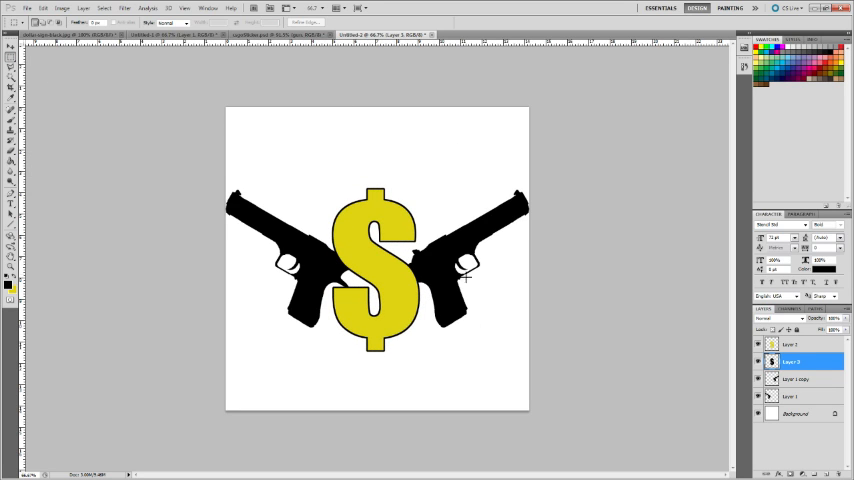
mouse_move(576, 290)
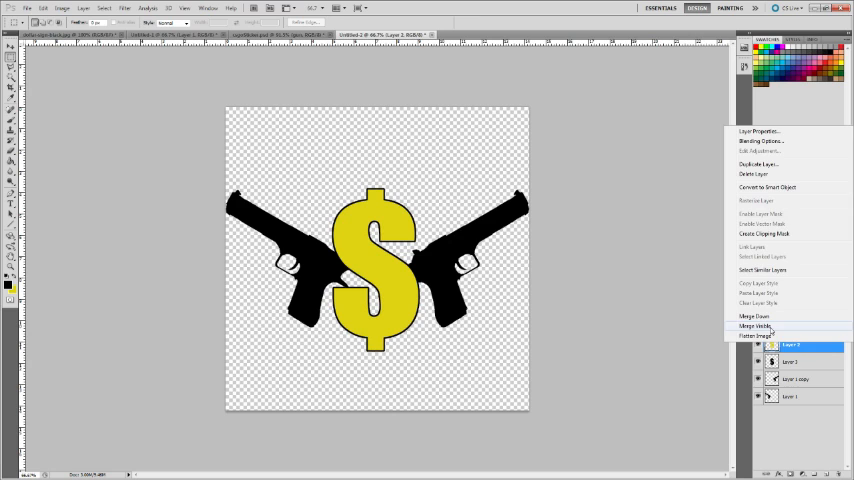
Merge the visible artwork layers above the hidden white background.
left_click(758, 336)
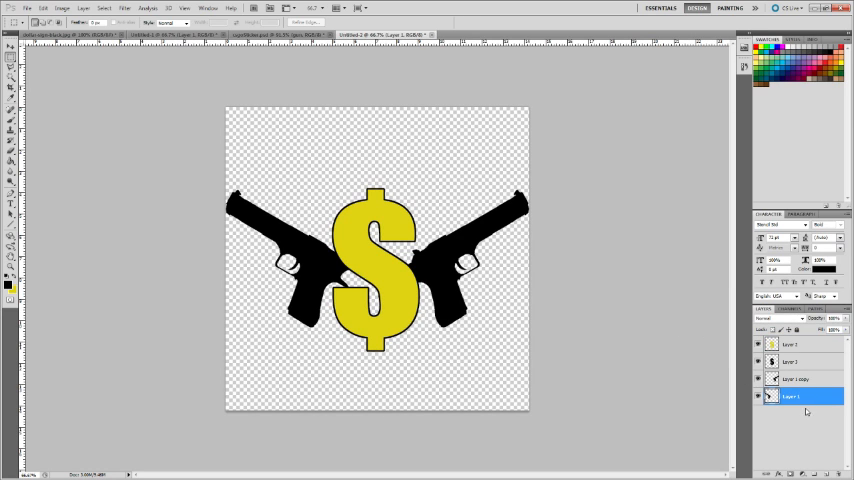
right_click(796, 396)
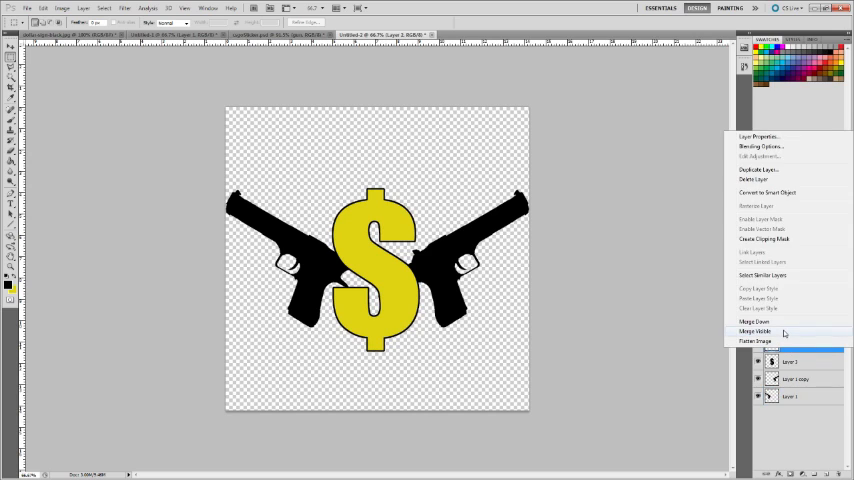
left_click(756, 332)
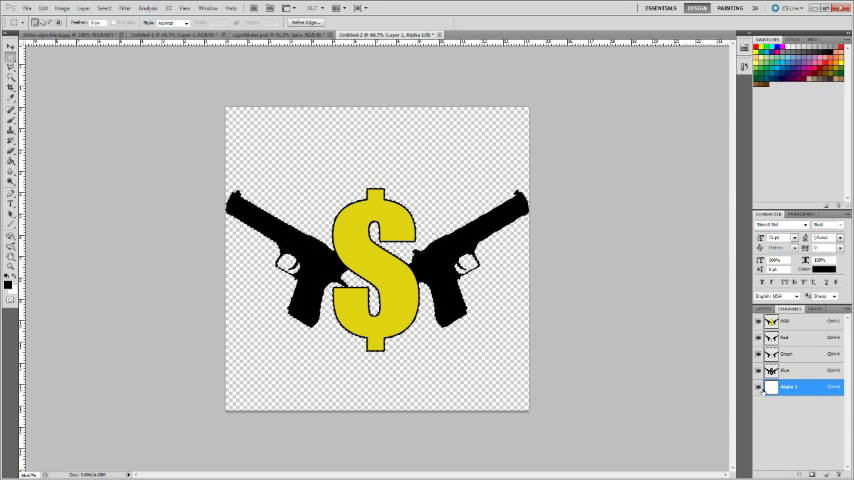
Select the Alpha 1 channel so the logo can be filled white on black.
left_click(788, 370)
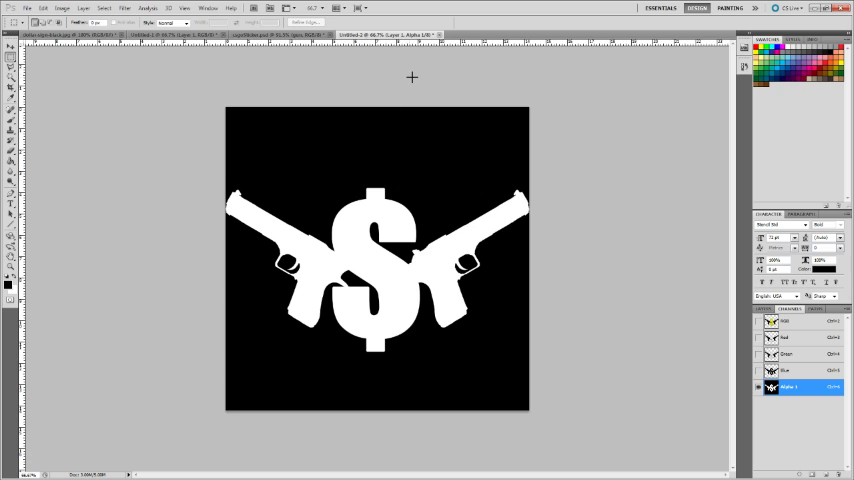
mouse_move(428, 50)
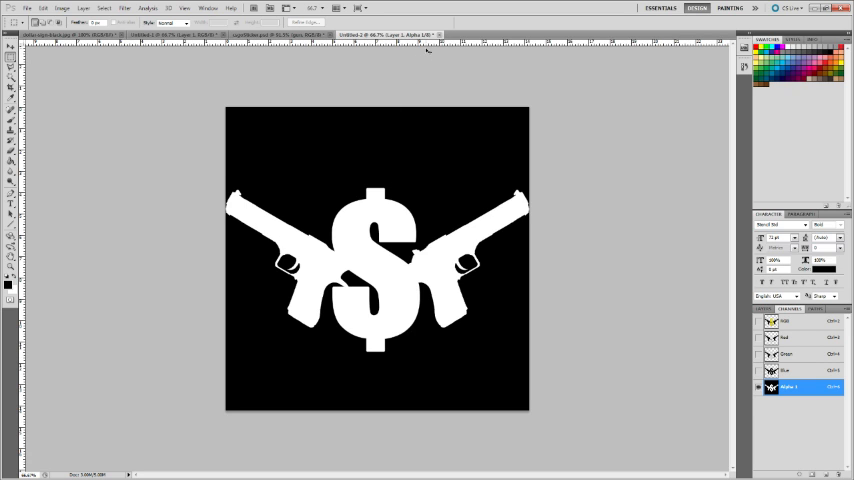
mouse_move(426, 48)
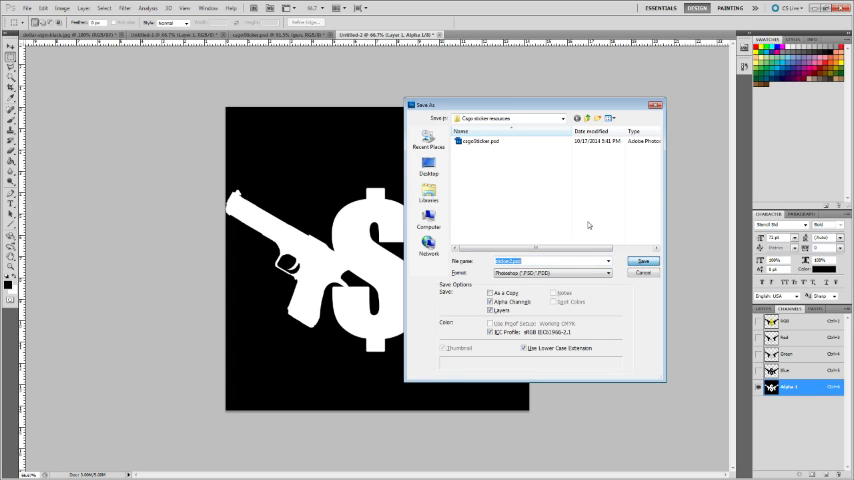
Save the sticker design as a PSD in the sticker resources folder.
left_click(644, 260)
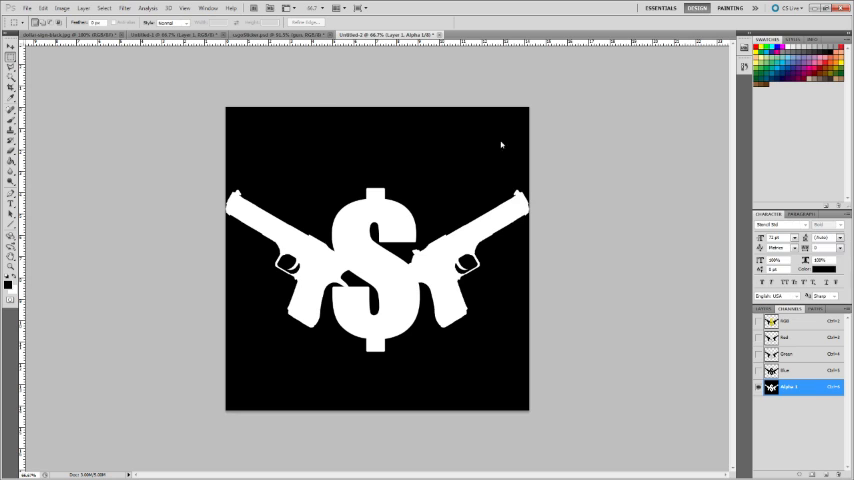
left_click(28, 8)
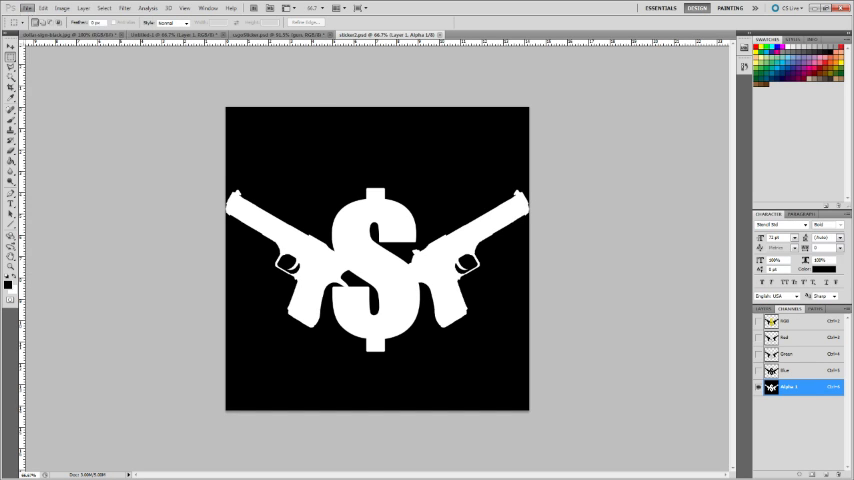
left_click(28, 8)
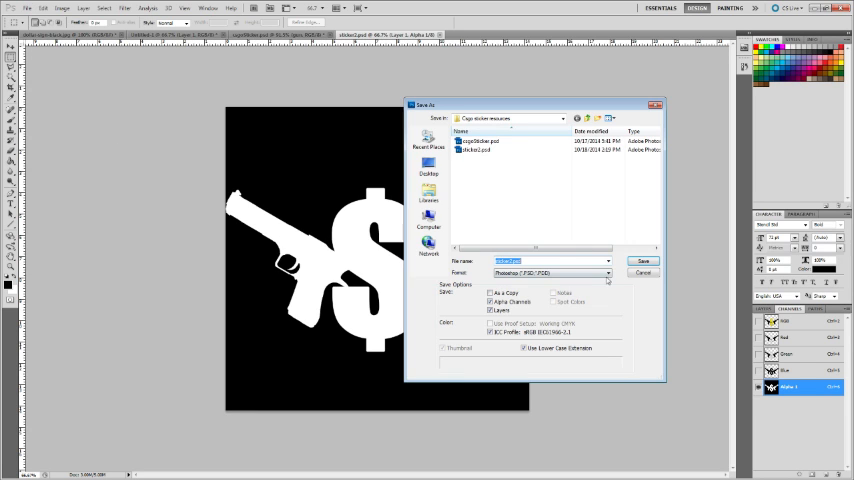
Save a second copy in Targa format, accepting the default Targa options.
left_click(608, 272)
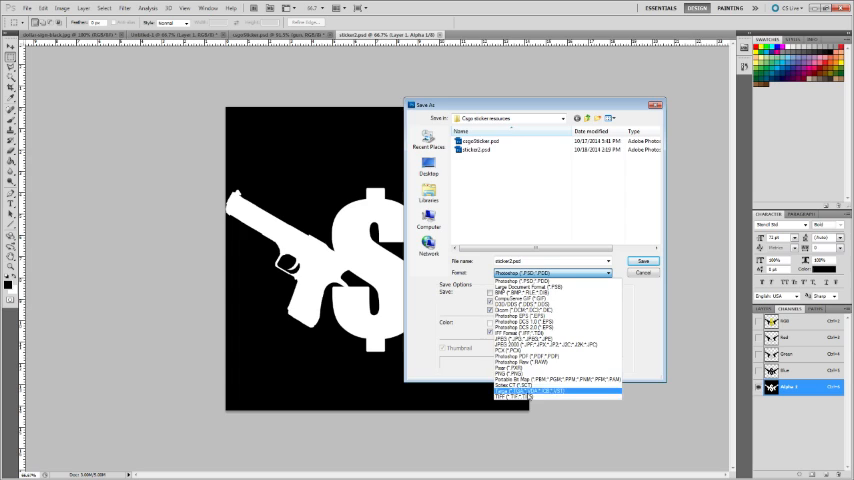
left_click(556, 390)
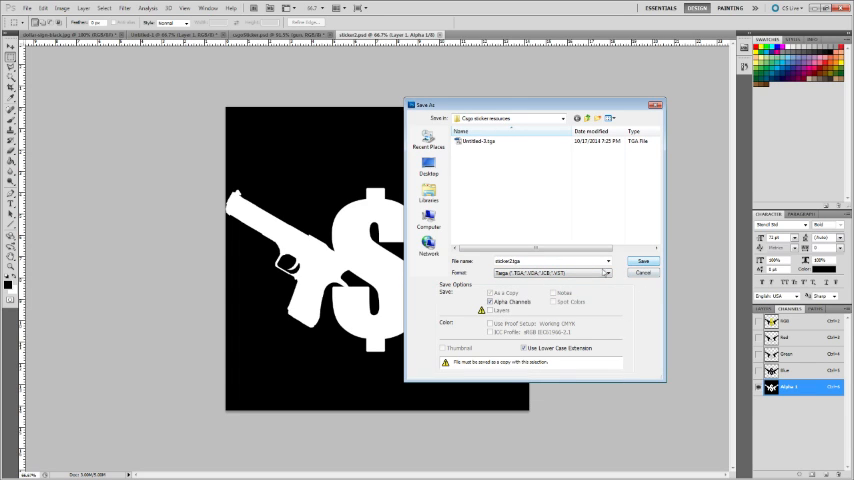
left_click(644, 260)
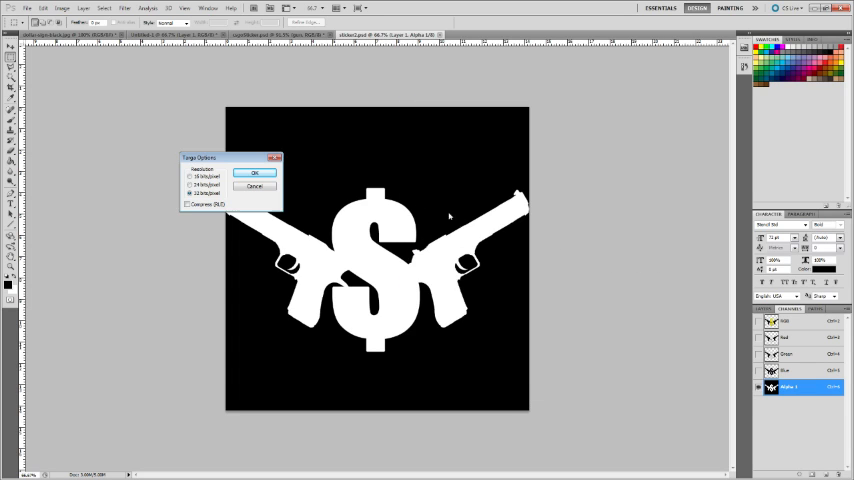
left_click(256, 172)
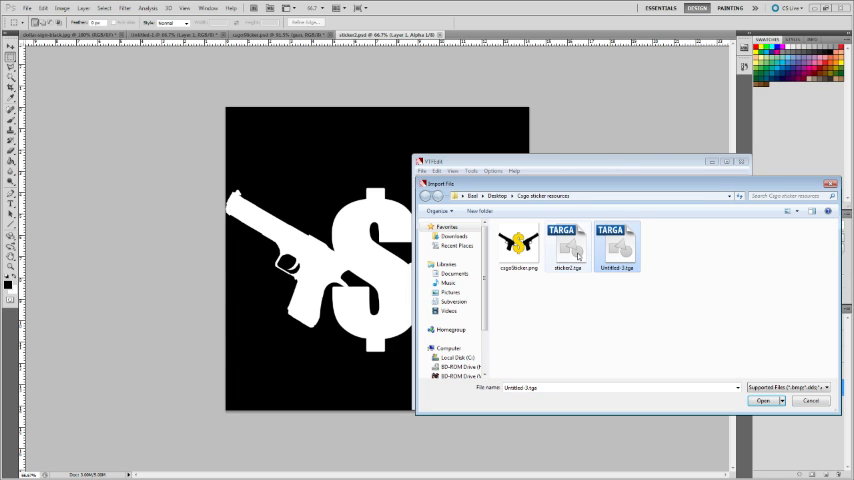
Import the Targa sticker into VTFEdit and confirm the VTF texture options.
left_click(764, 400)
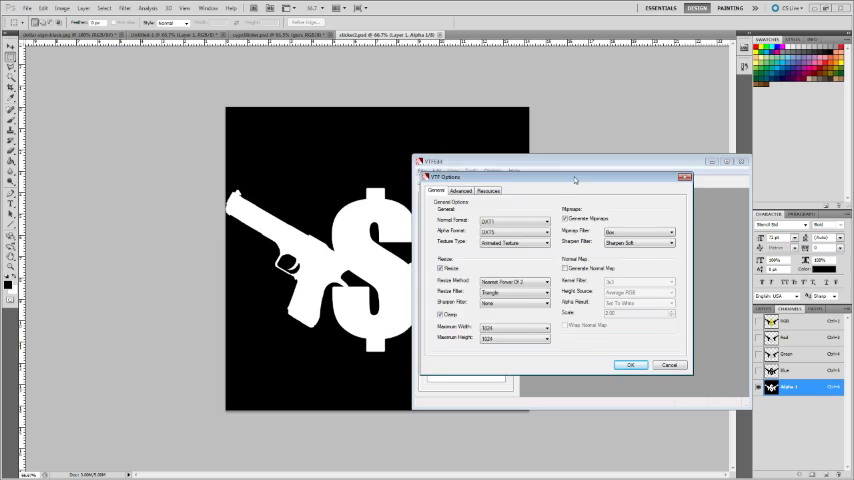
left_click_drag(576, 178, 328, 132)
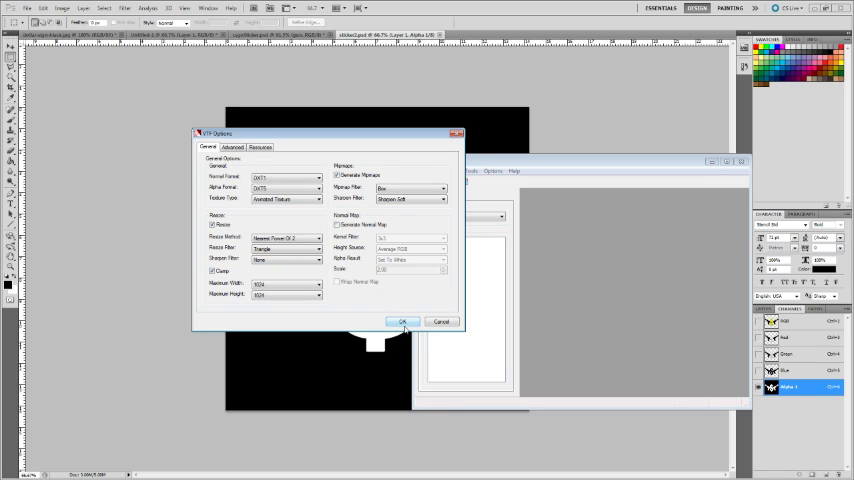
left_click(404, 320)
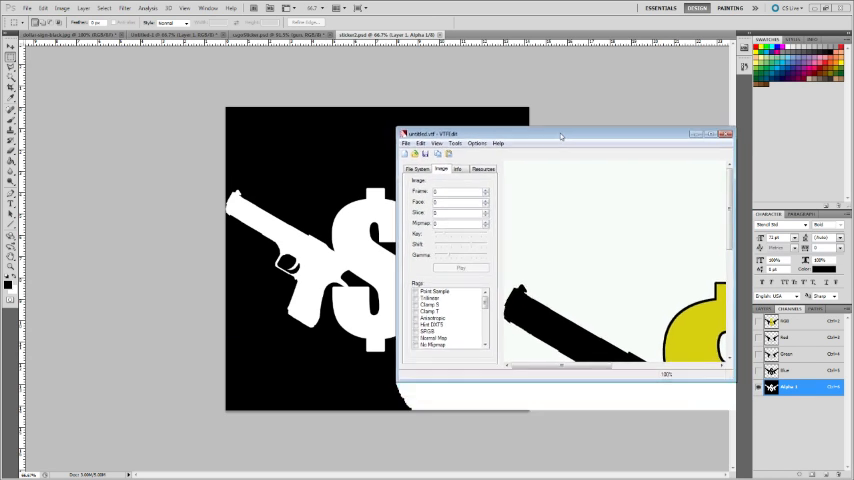
Maximize VTFEdit and enable the two needed texture flags.
left_click_drag(560, 134, 536, 126)
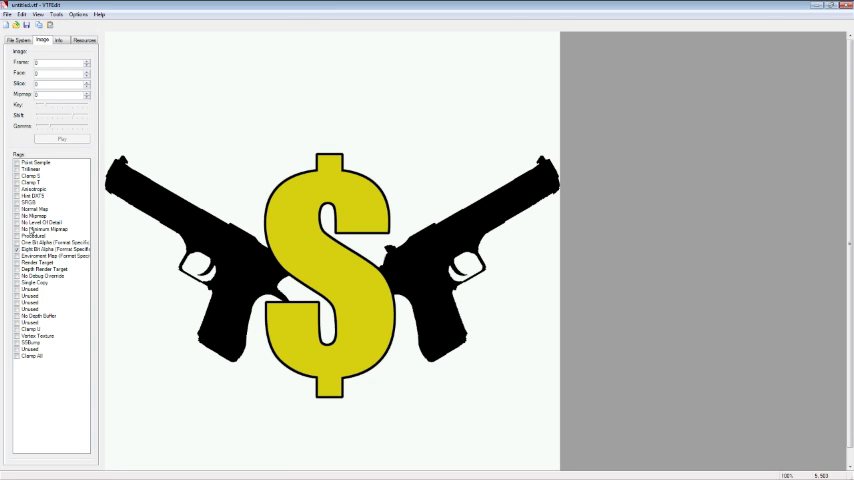
left_click(40, 216)
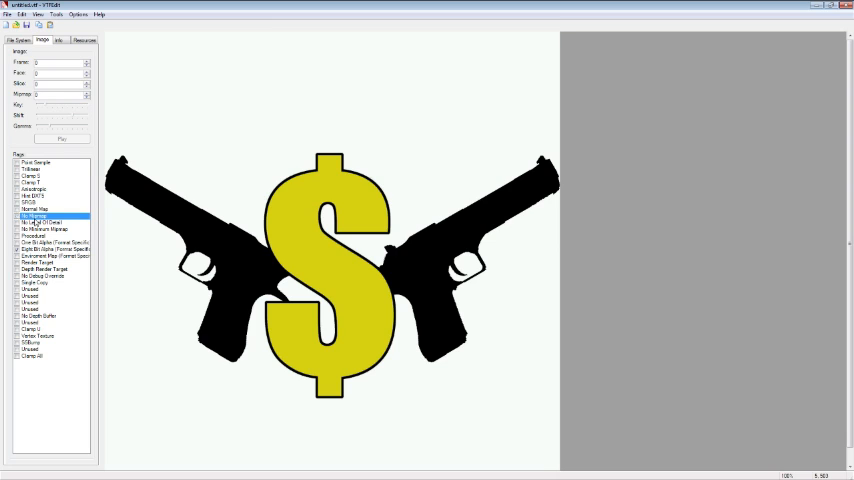
left_click(44, 222)
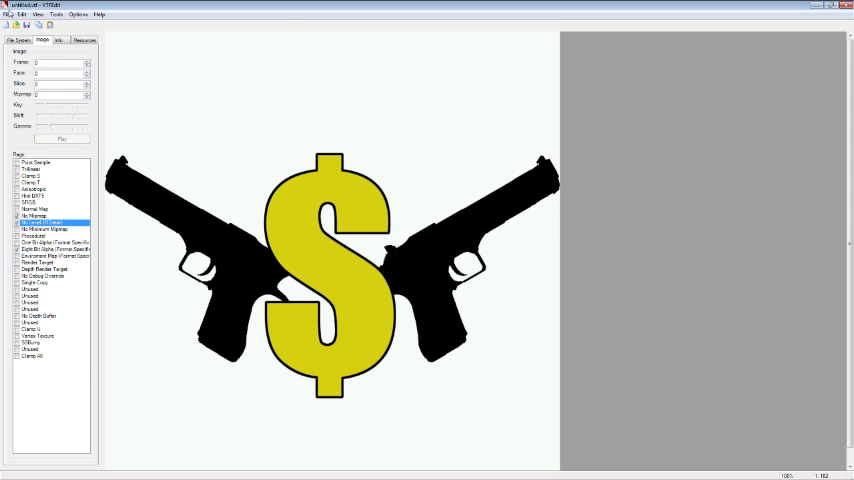
Save the texture as a VTF file under the sticker name in the resources folder.
left_click(8, 14)
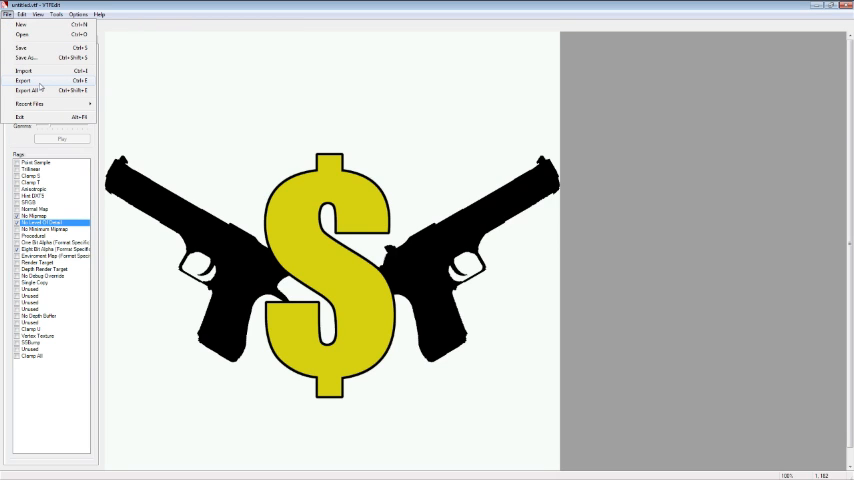
left_click(22, 80)
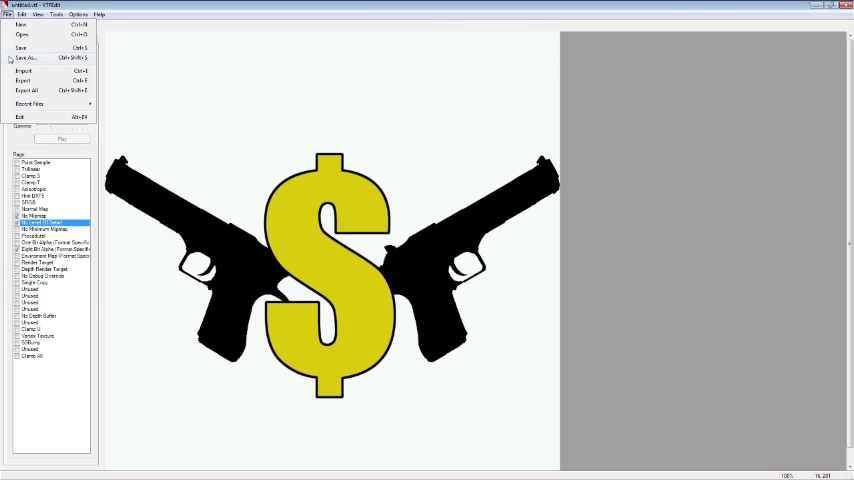
left_click(24, 56)
type("s")
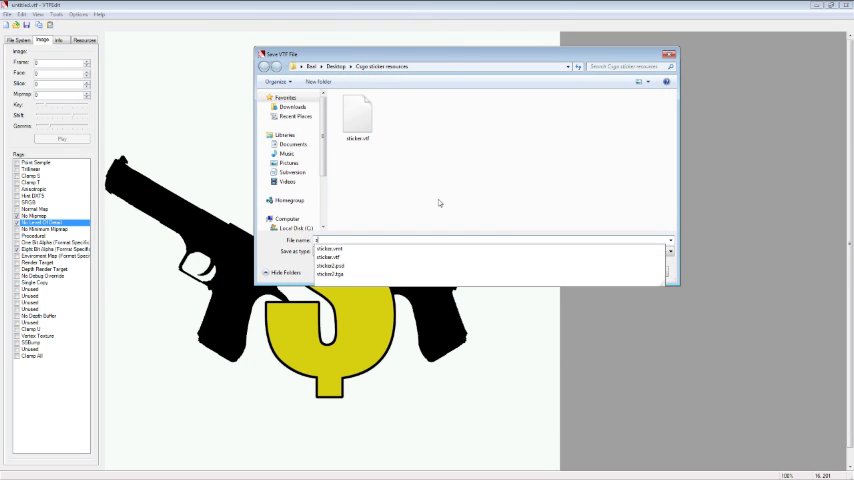
left_click(332, 246)
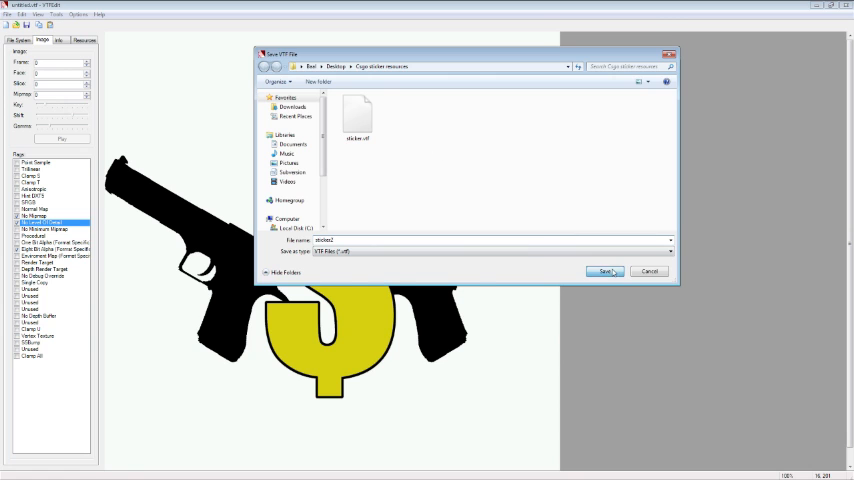
left_click(604, 272)
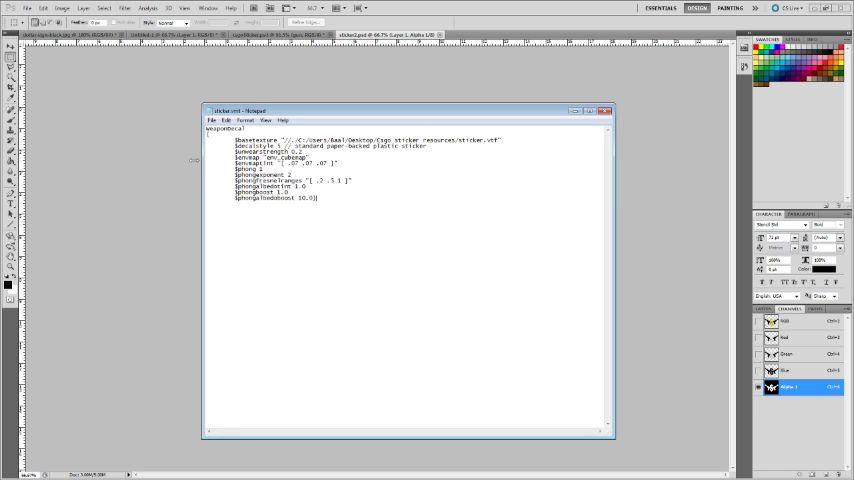
Save the material text as a .vmt file with Save as type set to All Files.
left_click(212, 120)
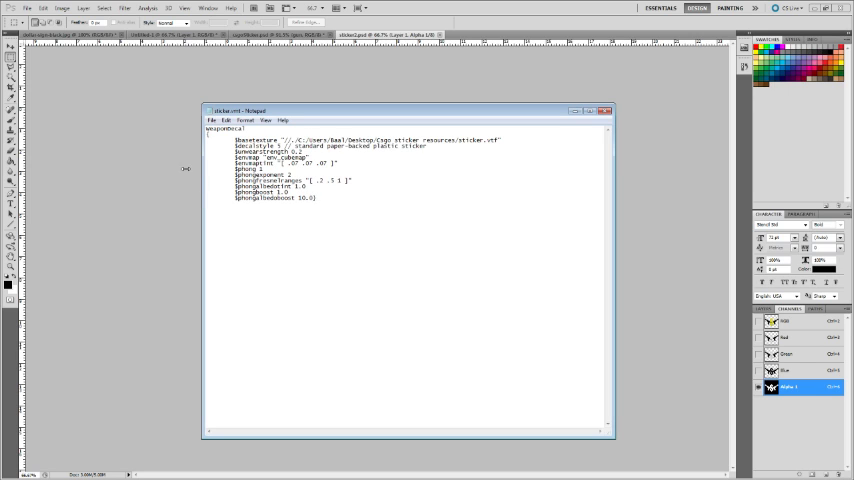
key("ctrl+a")
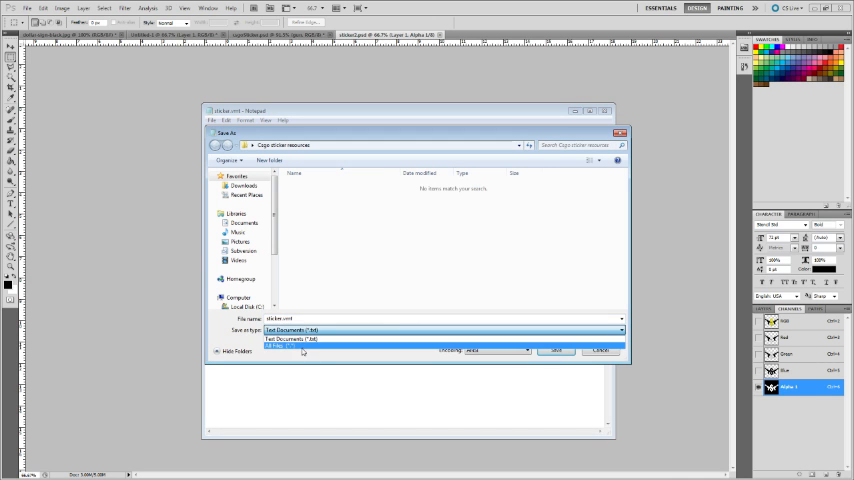
left_click(290, 348)
type("2")
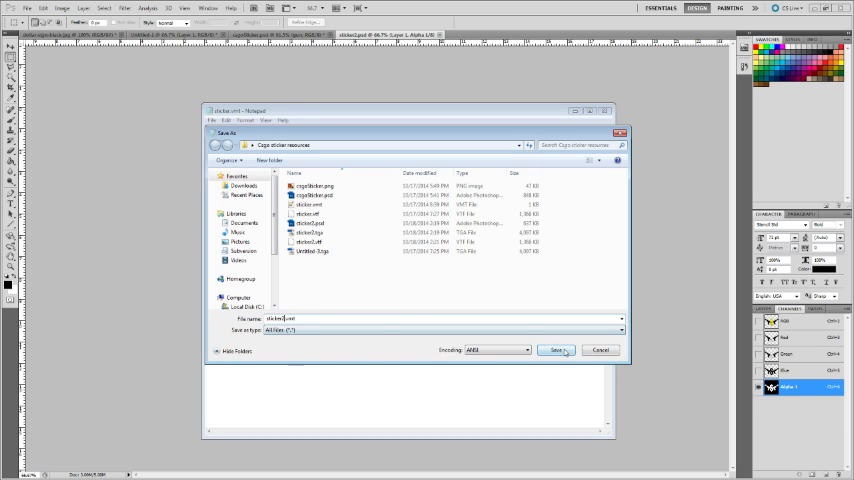
left_click(556, 350)
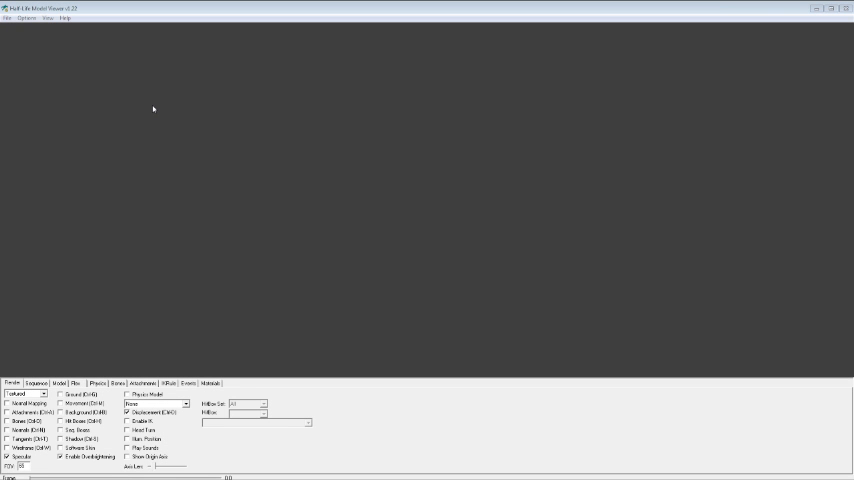
mouse_move(152, 100)
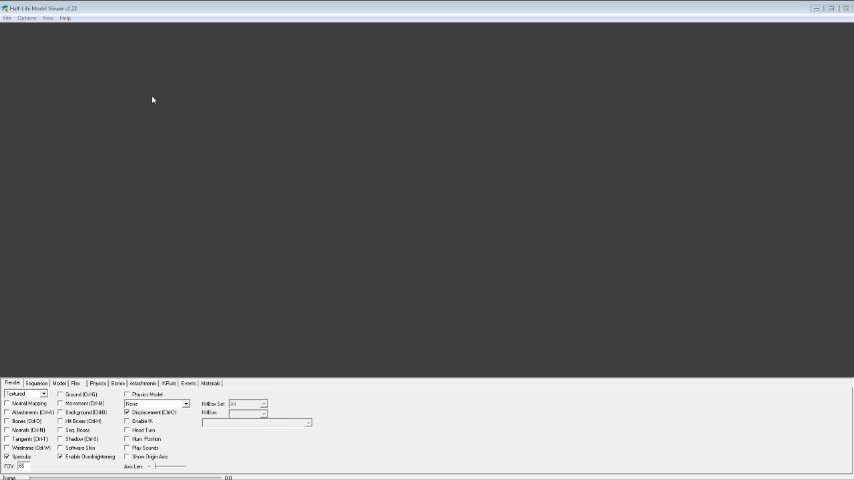
mouse_move(100, 56)
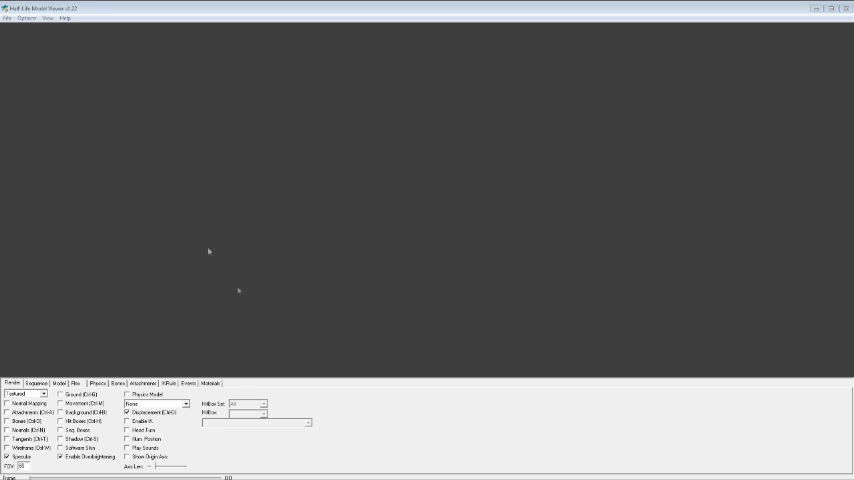
Bring up the viewer's file commands to begin loading a model.
left_click(8, 18)
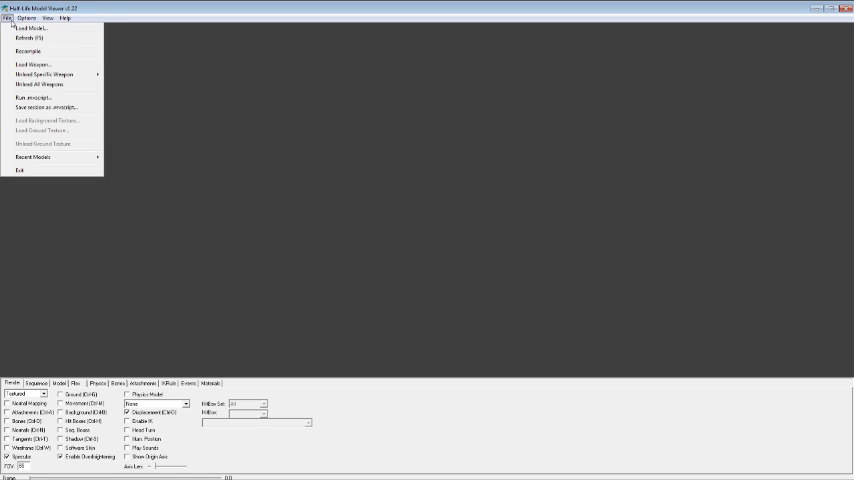
Load the sticker preview model and select its sticker material to list its parameters.
left_click(30, 28)
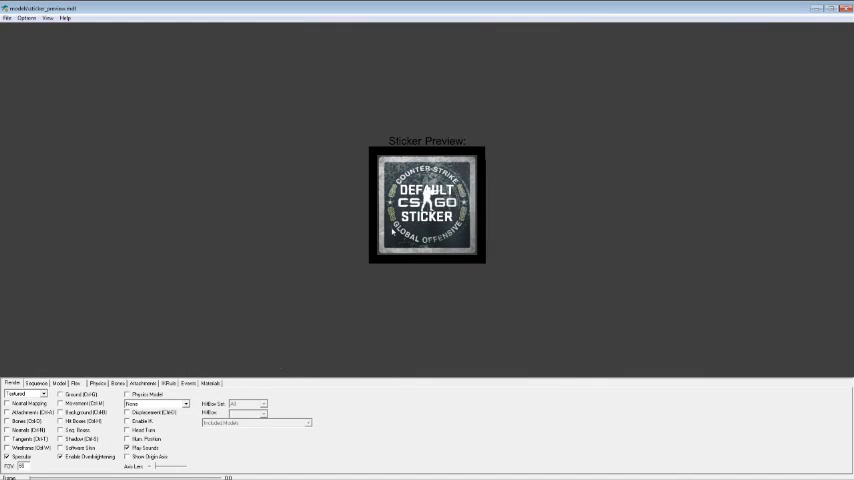
left_click(208, 384)
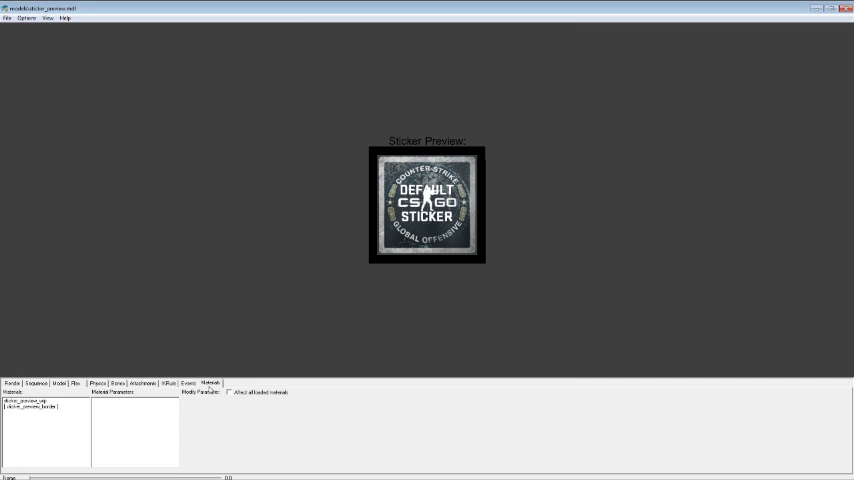
left_click(36, 400)
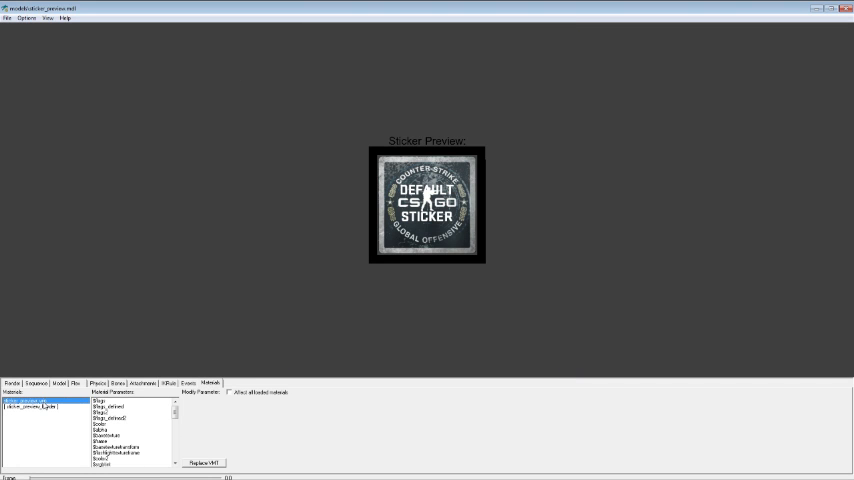